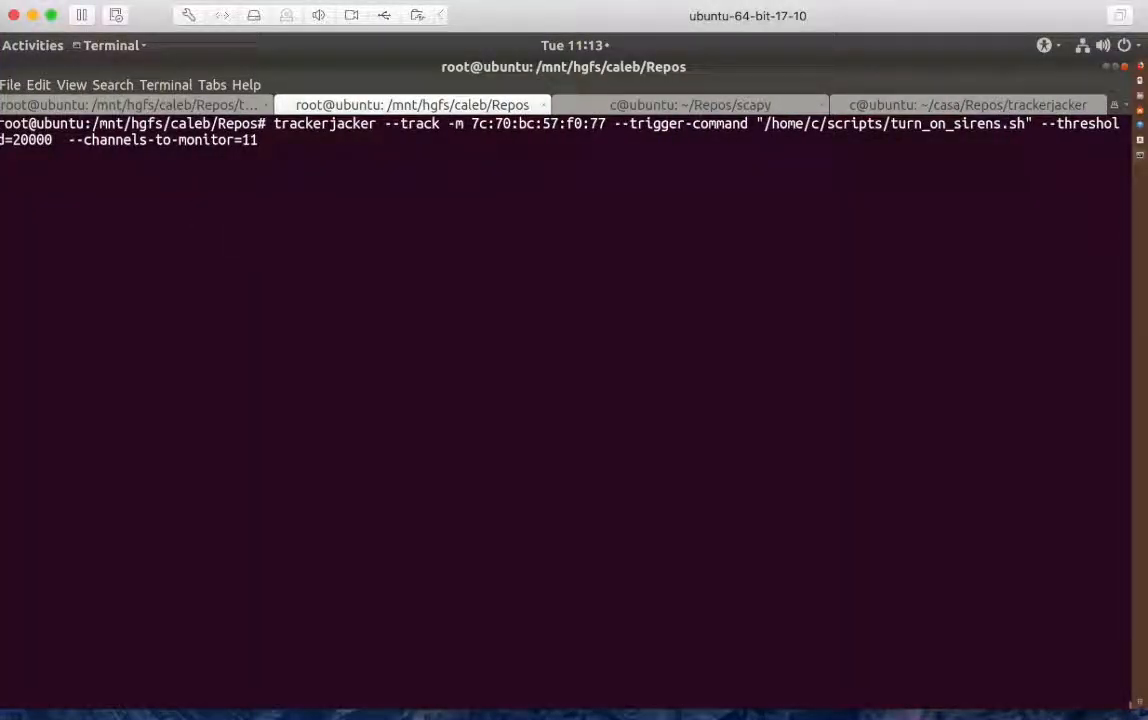
Run trackerjacker tracking 7c:70:bc:57:f8:77 with turn_on_sirens.sh trigger, threshold 20000, channel 11.
key("Return")
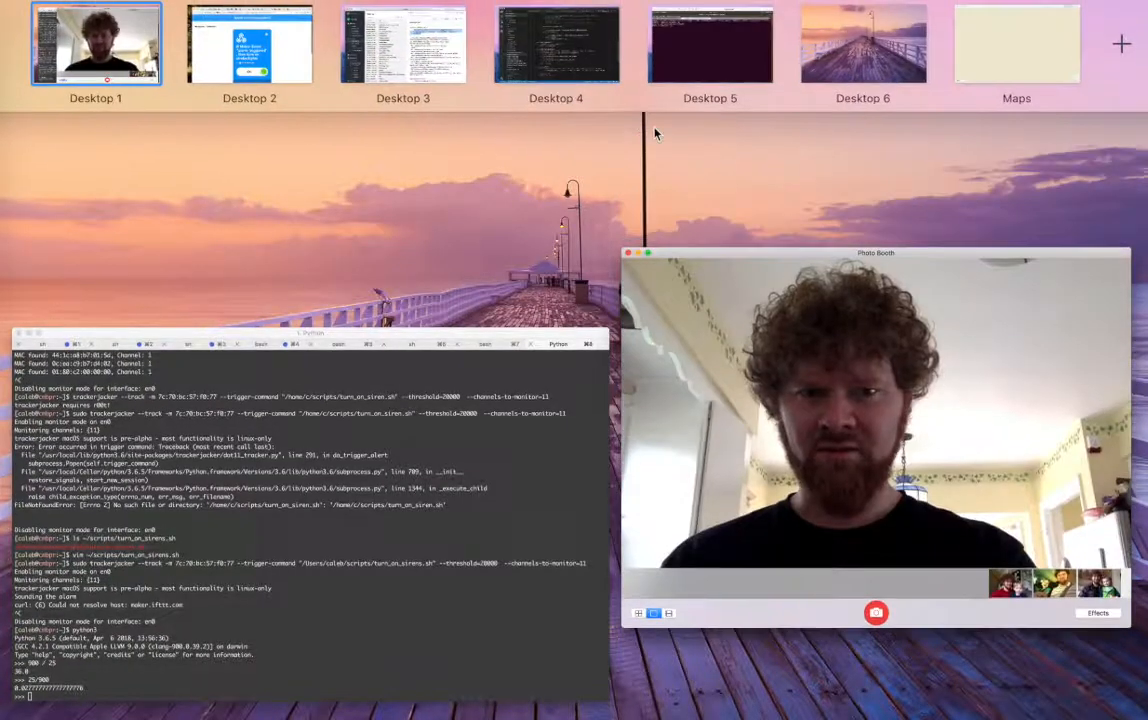
Switch to the desktop showing the Ubuntu terminal with the Photo Booth camera view.
left_click(876, 420)
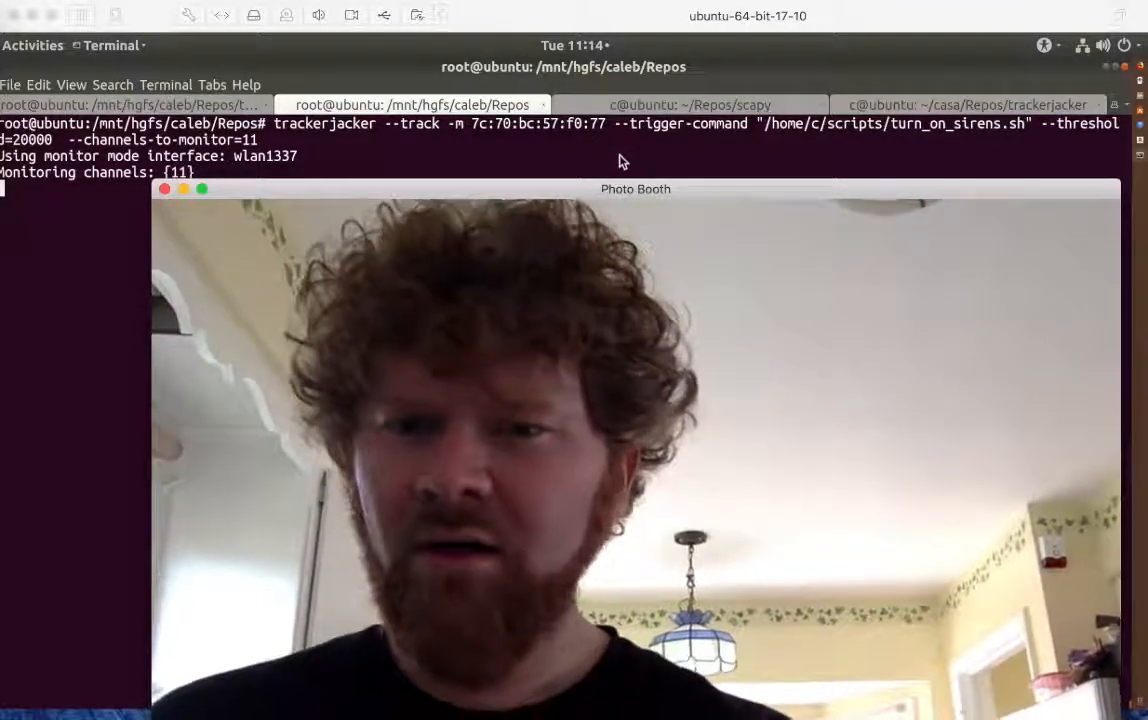
Reveal the tracker output under the camera view, let alarm_triggered fire, then interrupt trackerjacker.
left_click_drag(636, 188, 644, 220)
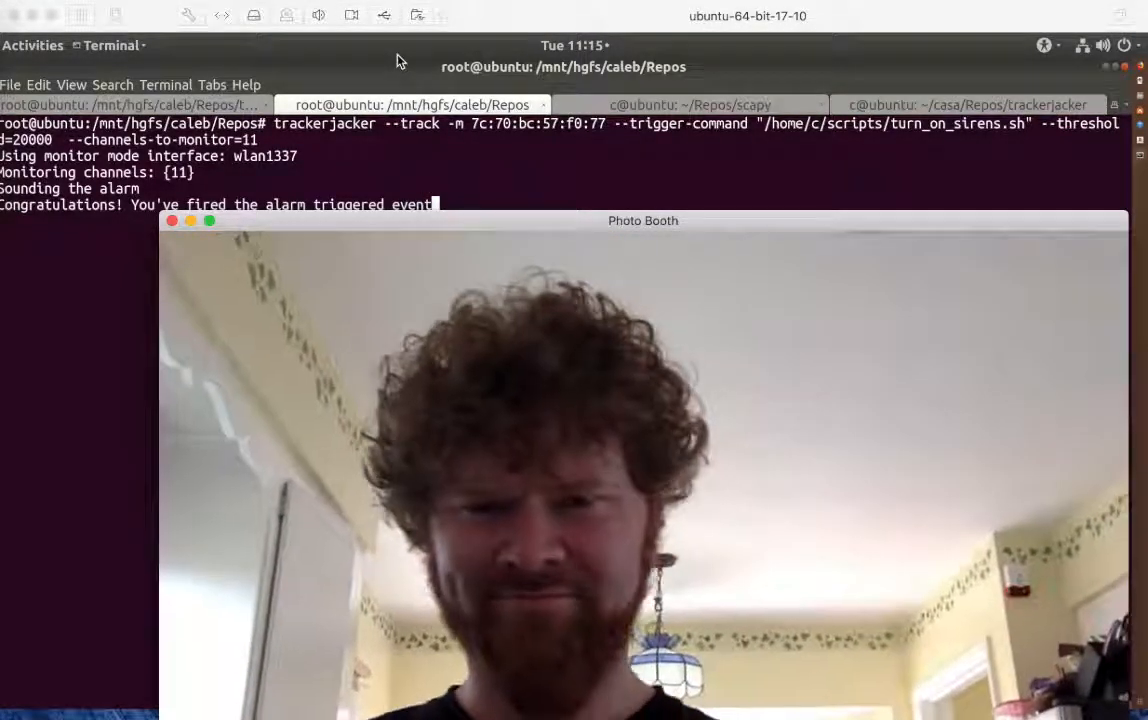
key("ctrl+c")
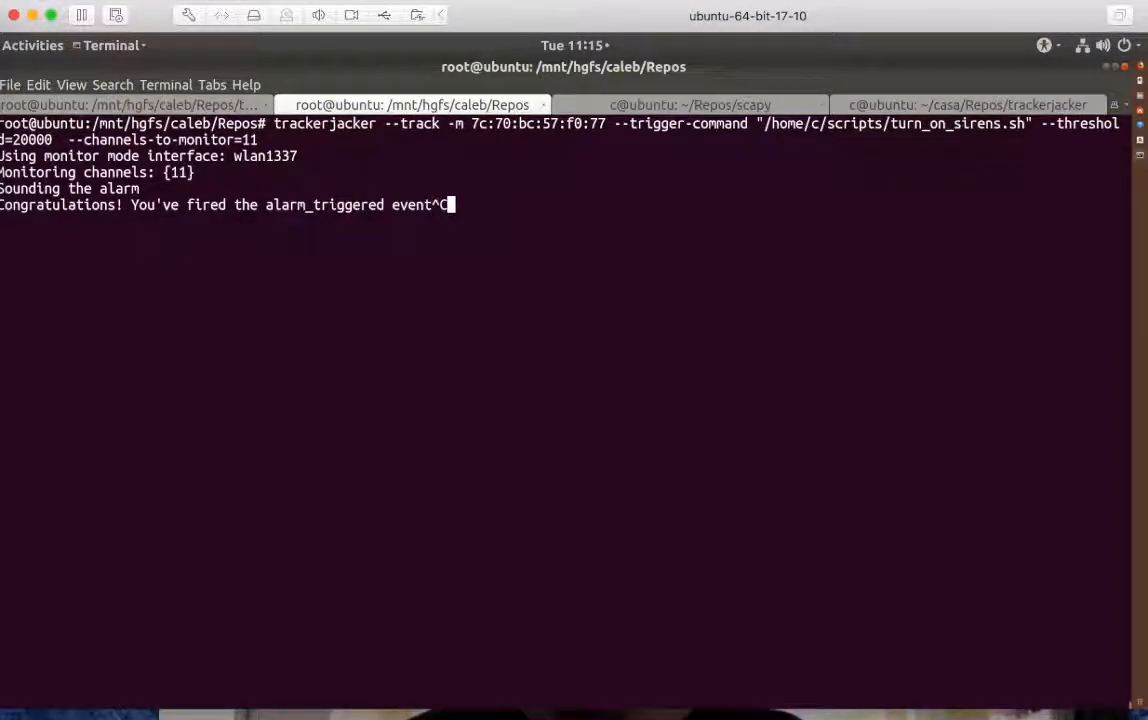